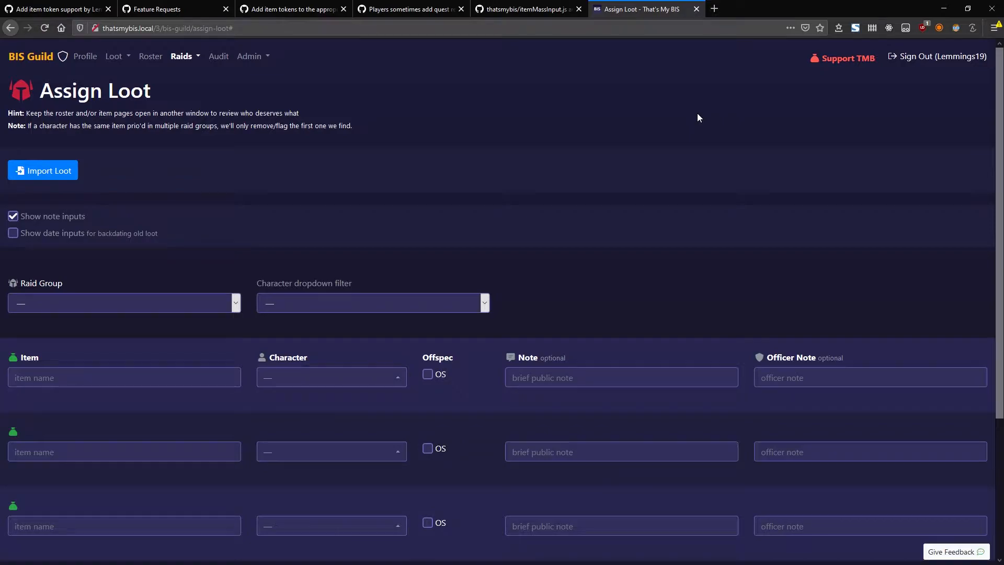
mouse_move(598, 121)
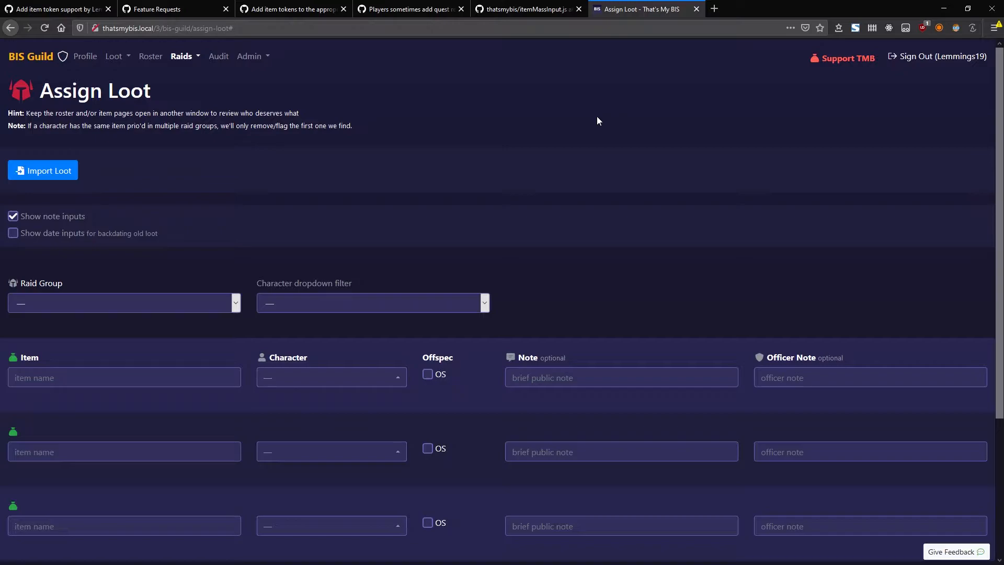
mouse_move(427, 115)
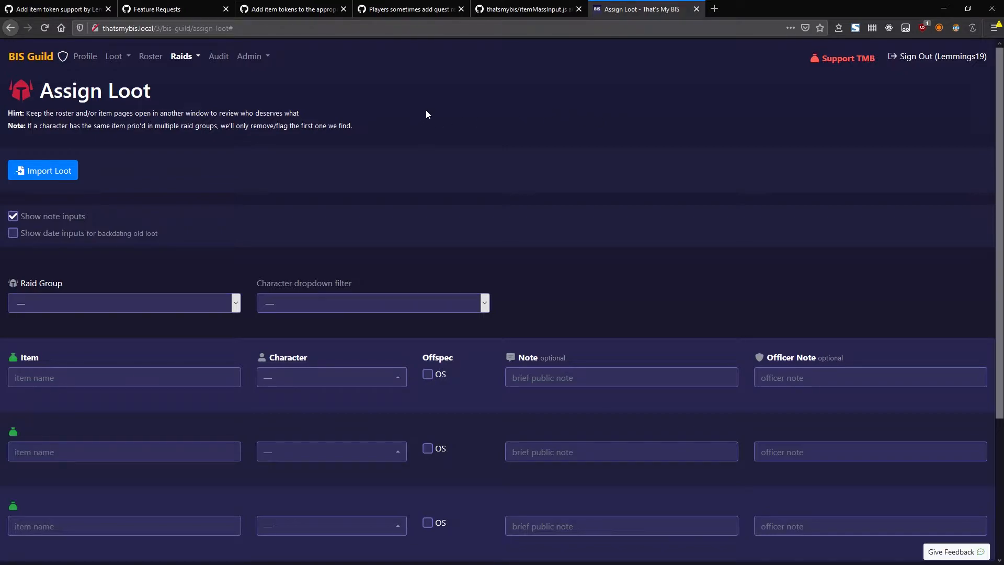
Open the Raids menu showing List Raids, Assign Loot and Create Raid
left_click(181, 56)
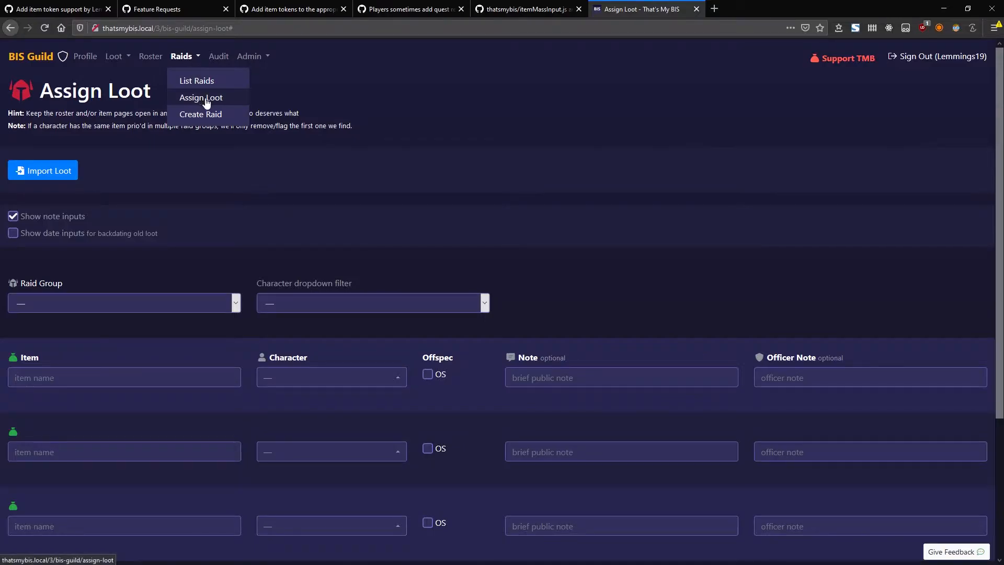
mouse_move(382, 105)
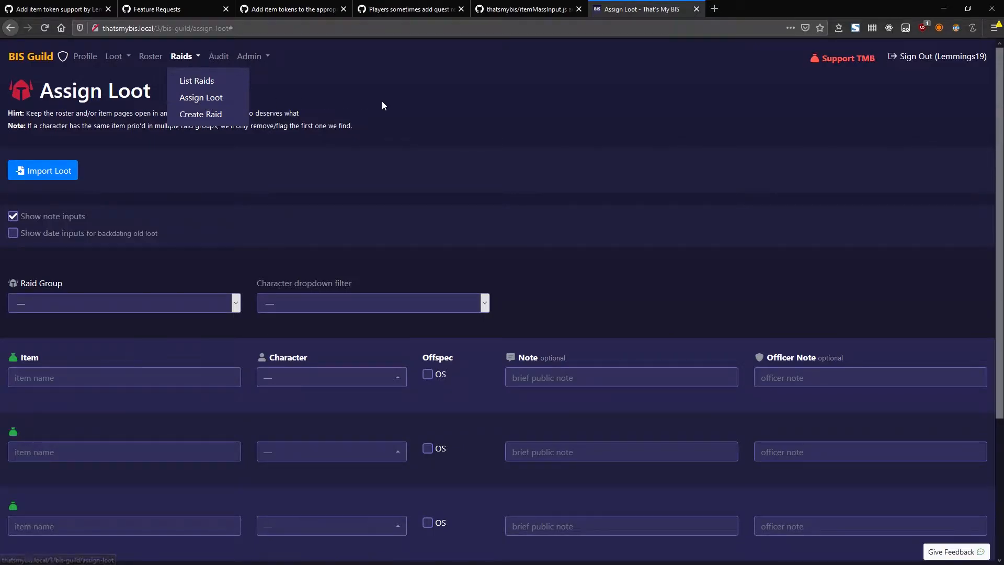
Reveal the empty 'Paste your CSV data' box via Import Loot
left_click(42, 171)
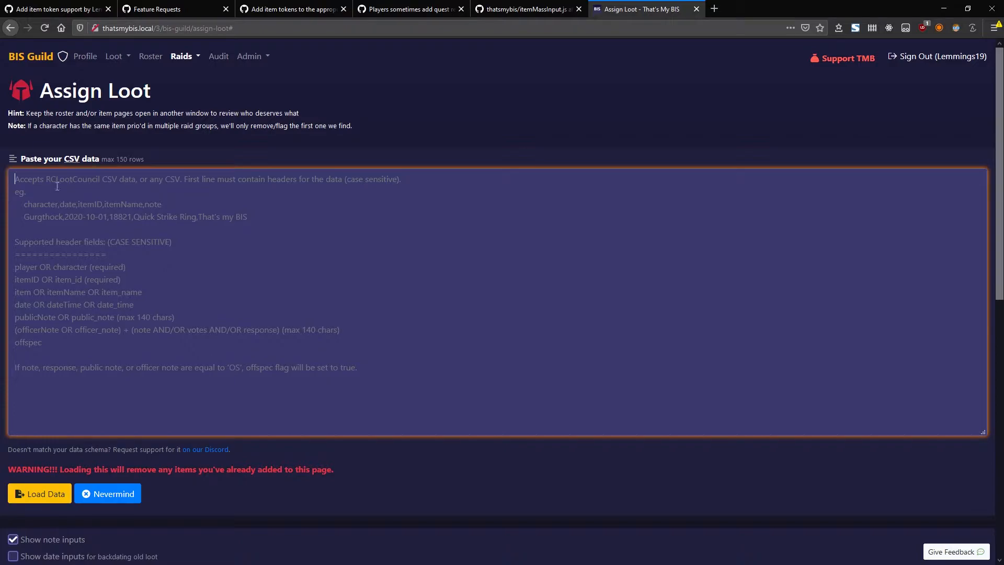
mouse_move(112, 195)
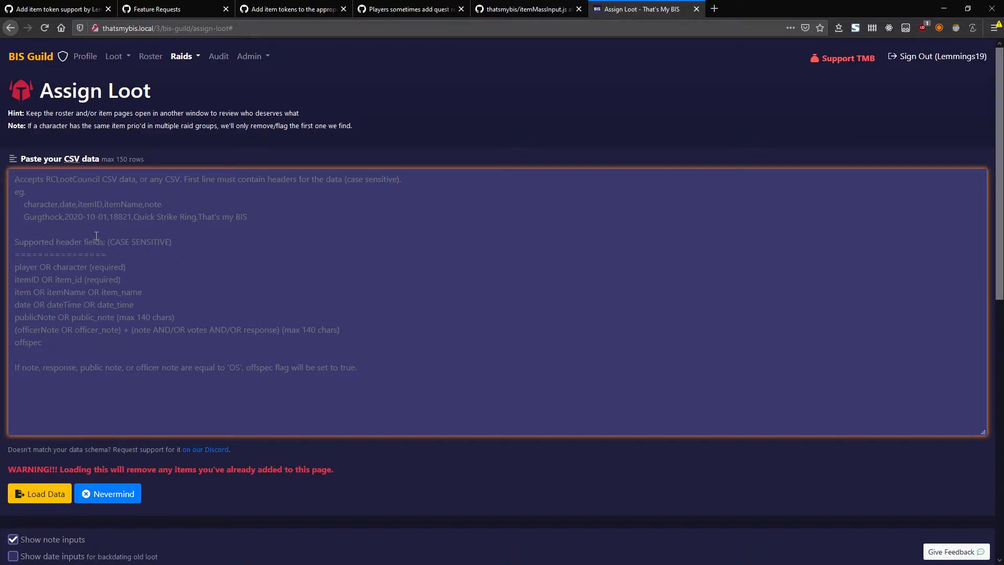
mouse_move(39, 493)
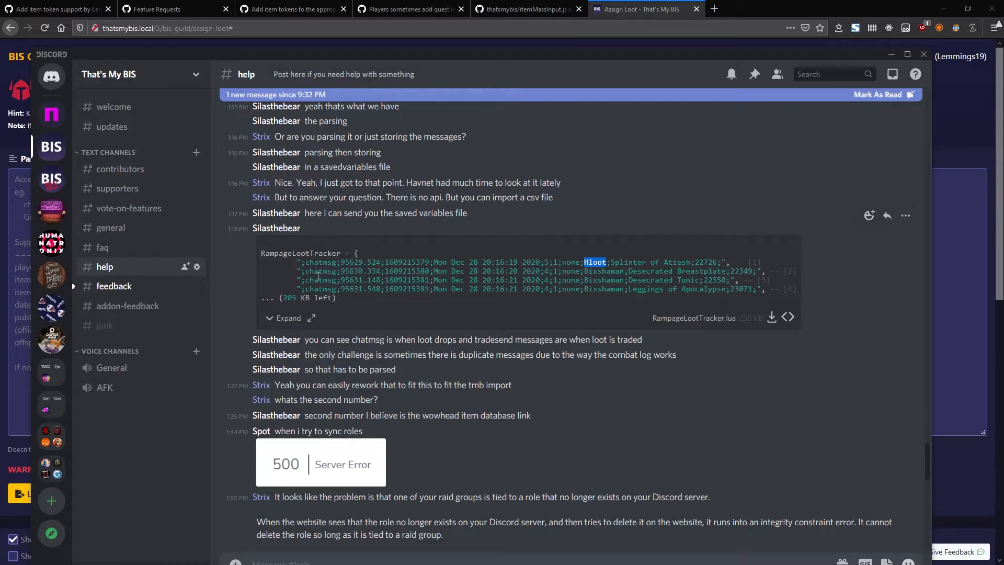
Select the four RampageLootTracker chatmsg lines, from Hloot's Splinter of Atiesh onward
double_click(318, 262)
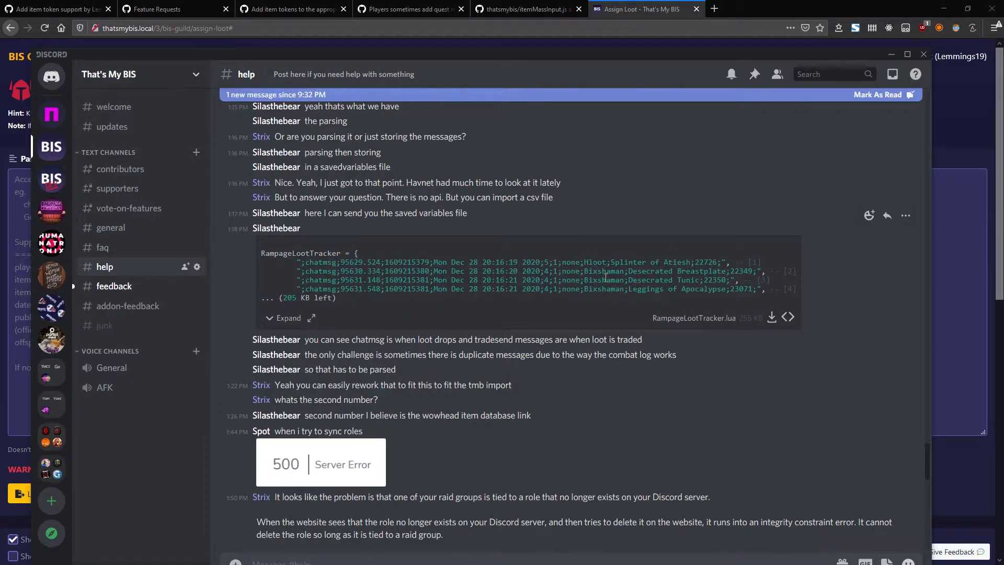
double_click(602, 271)
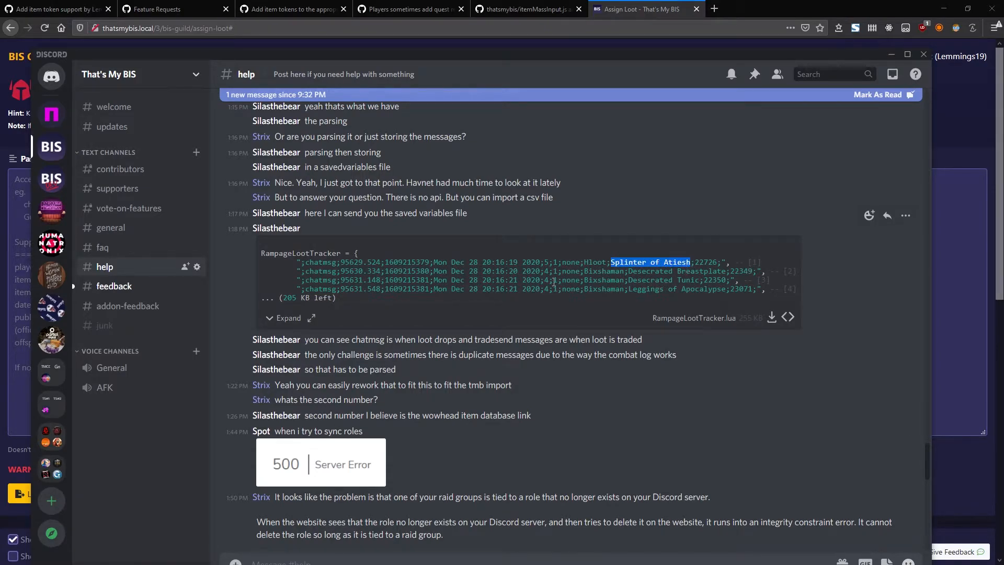
mouse_move(374, 101)
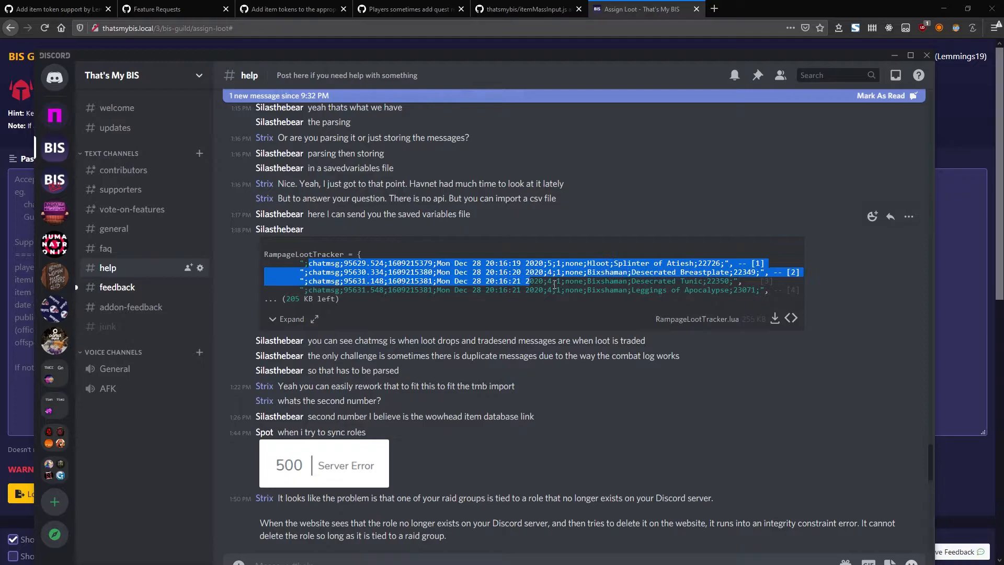
left_click(724, 263)
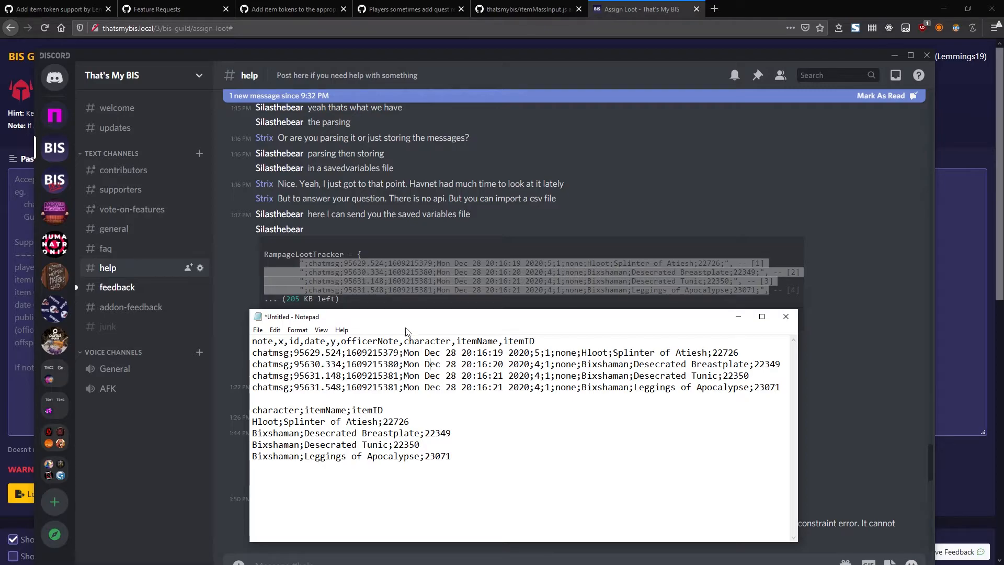
mouse_move(544, 346)
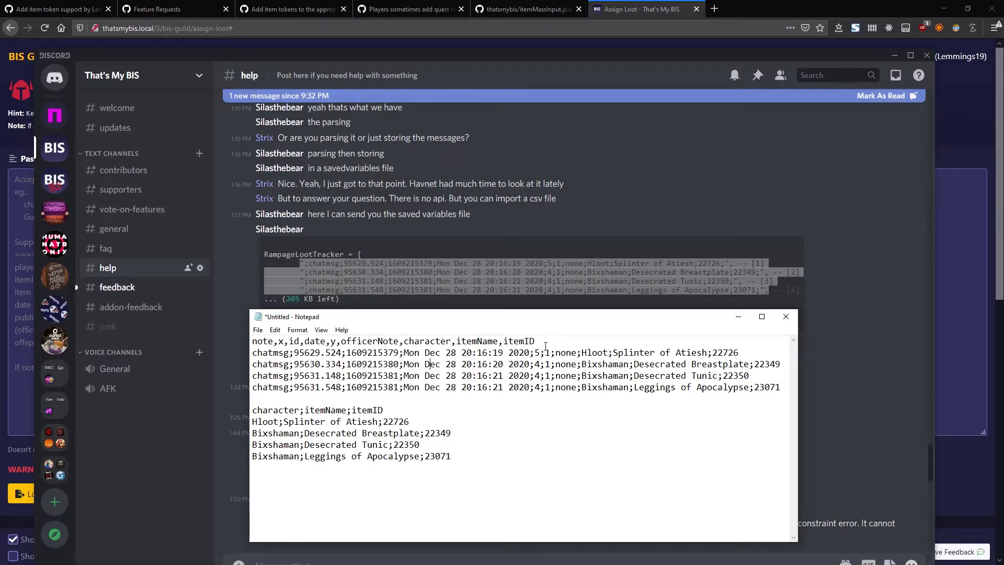
Select the long comma-separated tracker header line in Notepad
triple_click(391, 340)
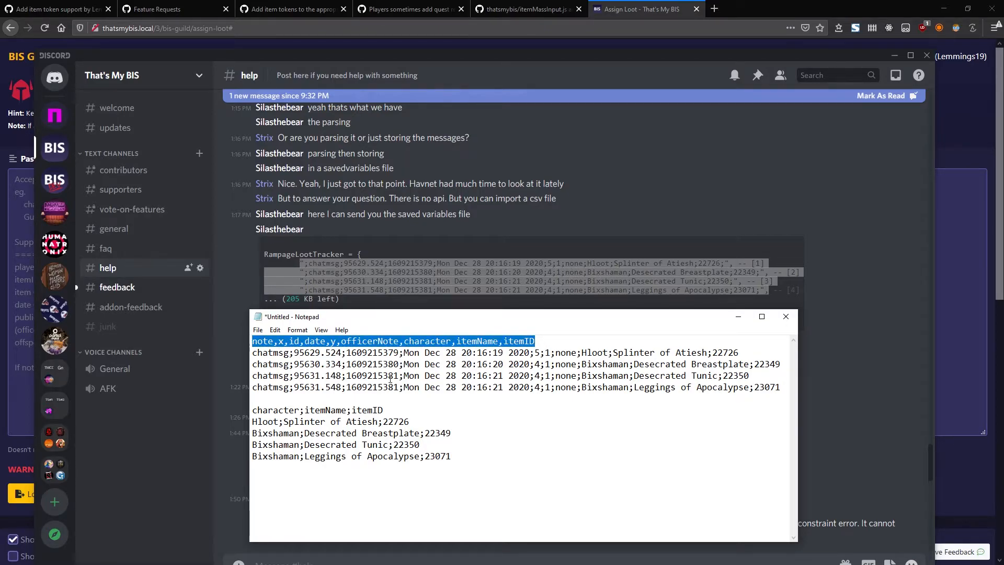
mouse_move(429, 425)
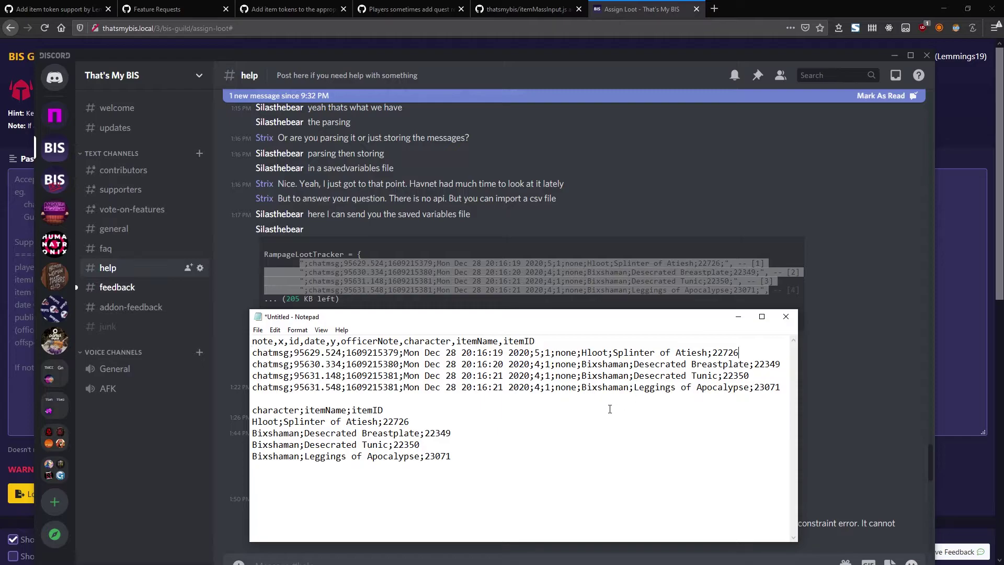
mouse_move(401, 378)
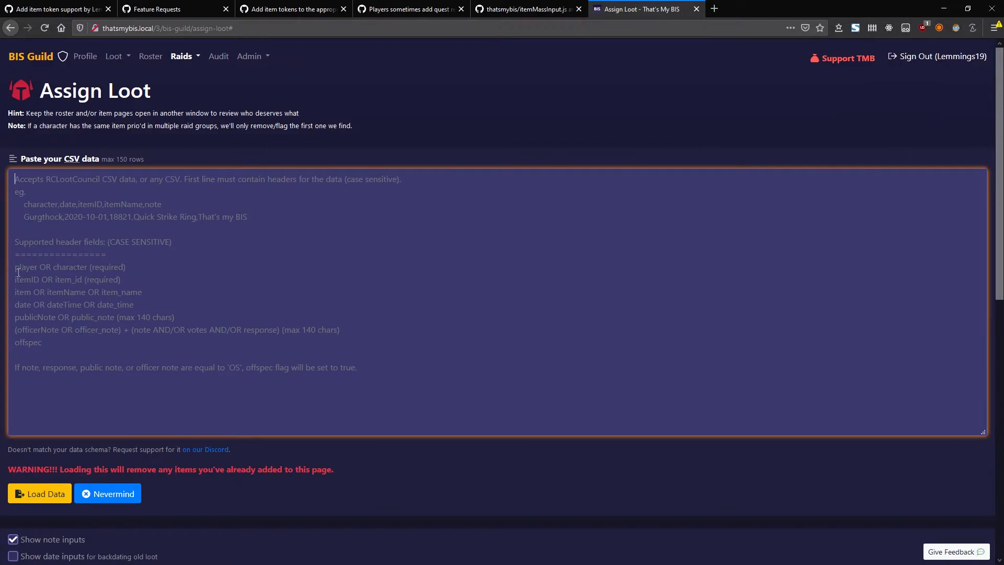
mouse_move(117, 294)
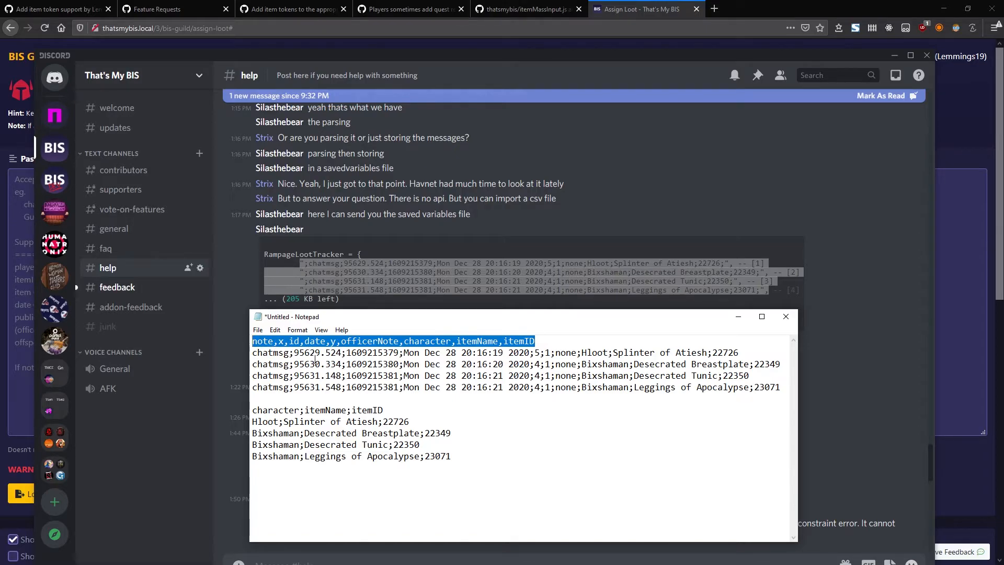
Begin selecting the short character;itemName;itemID block with its four rows
left_click(252, 410)
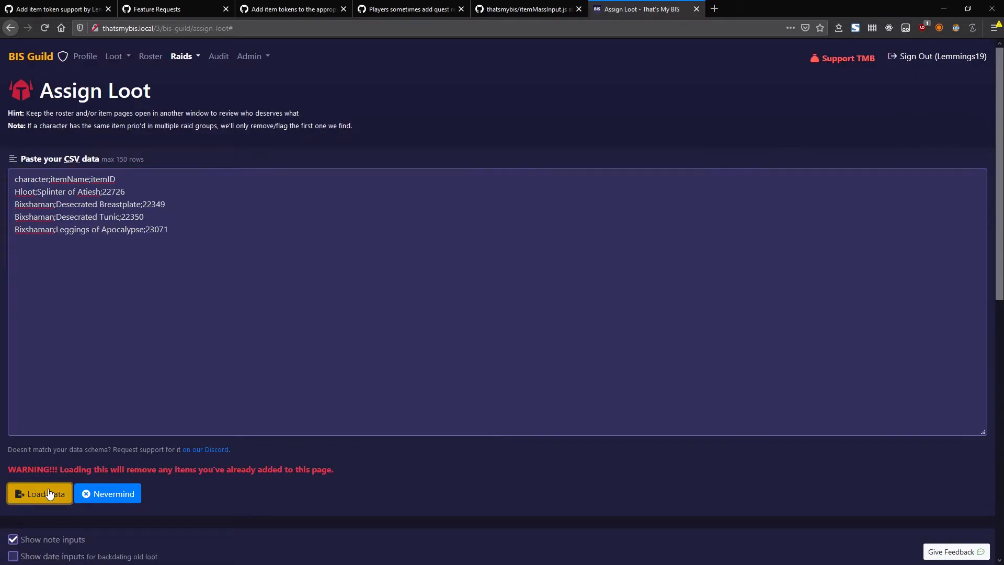
Load the pasted CSV, filling four Assign Loot item and character rows
left_click(39, 493)
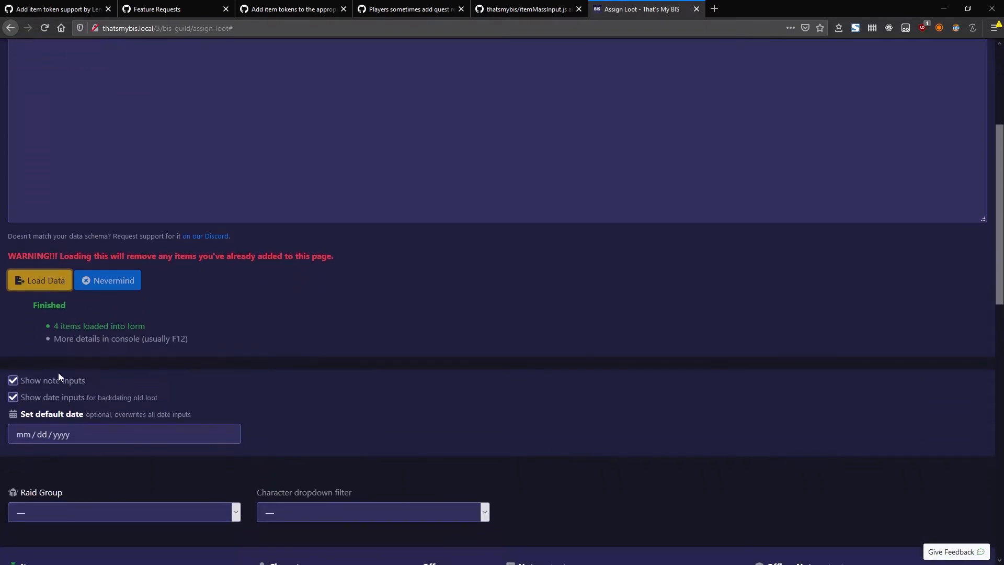
scroll("down", 3)
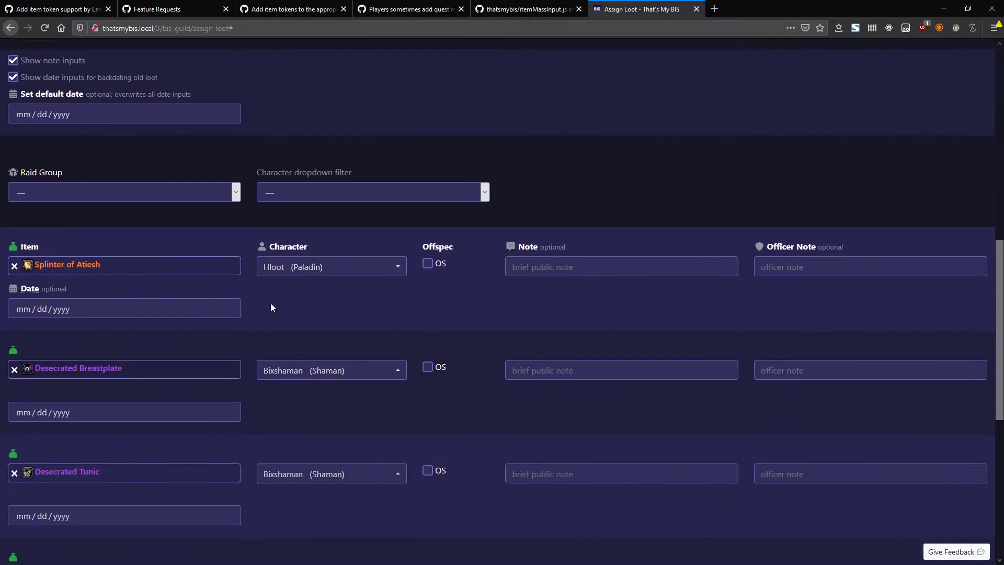
mouse_move(305, 267)
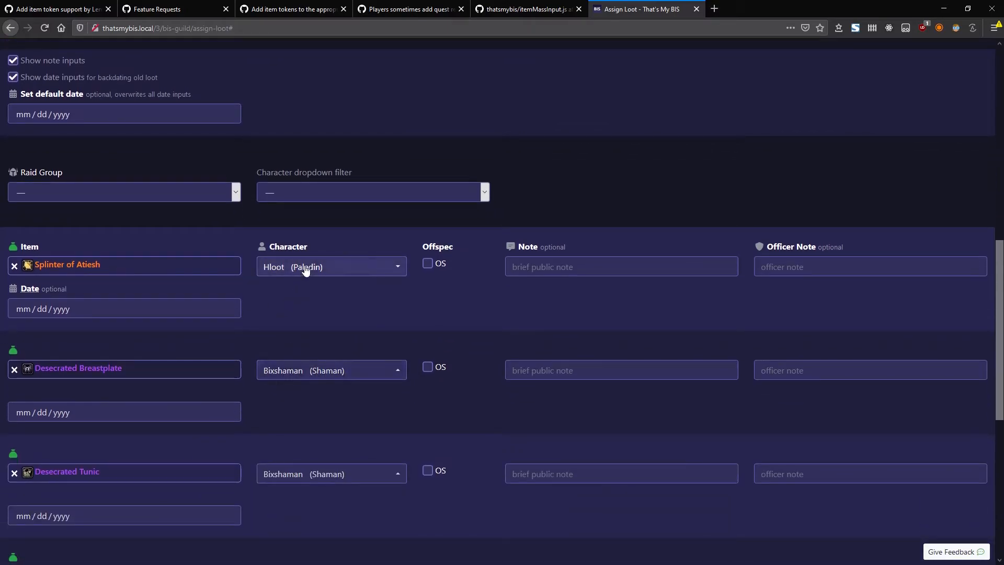
scroll("down", 3)
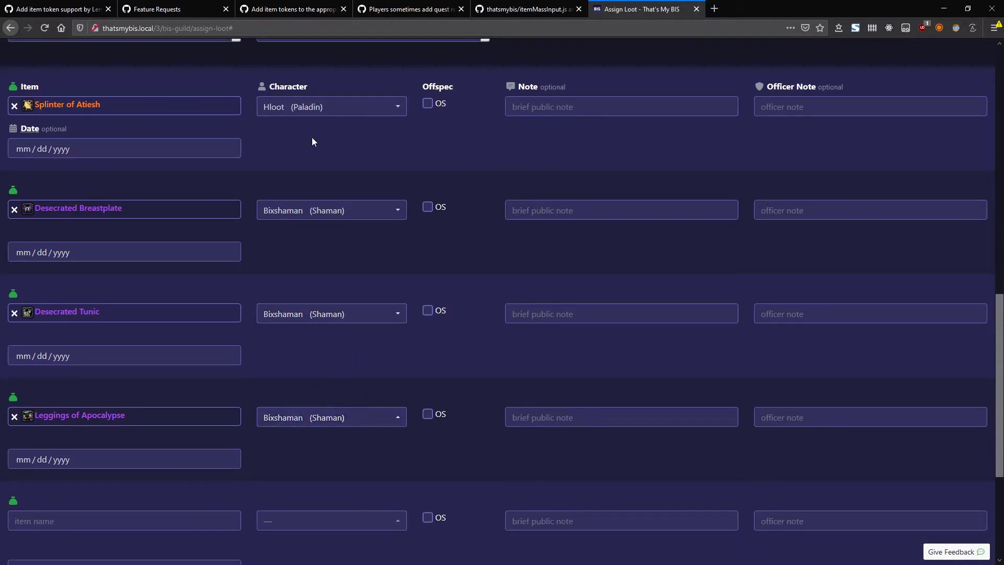
mouse_move(234, 159)
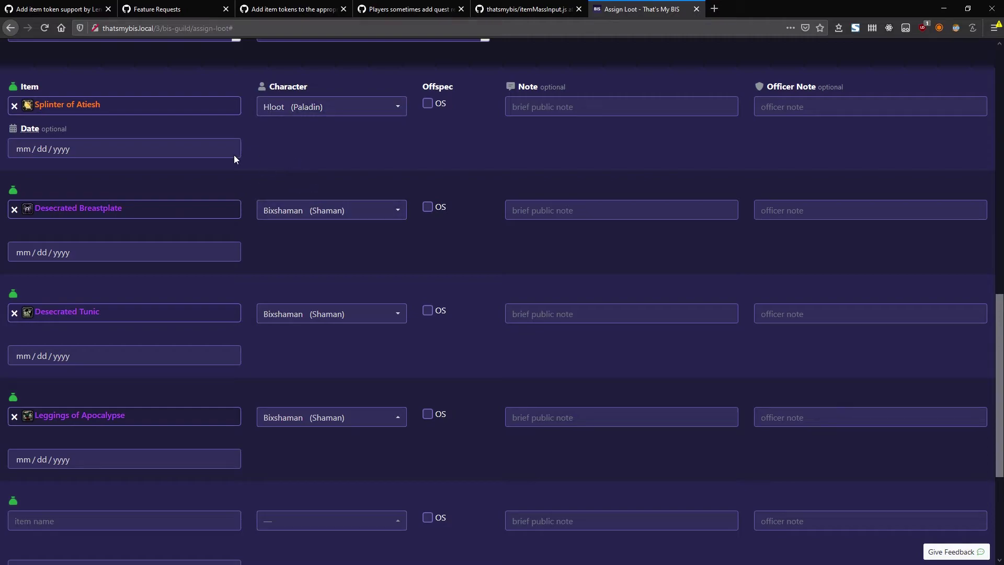
mouse_move(152, 379)
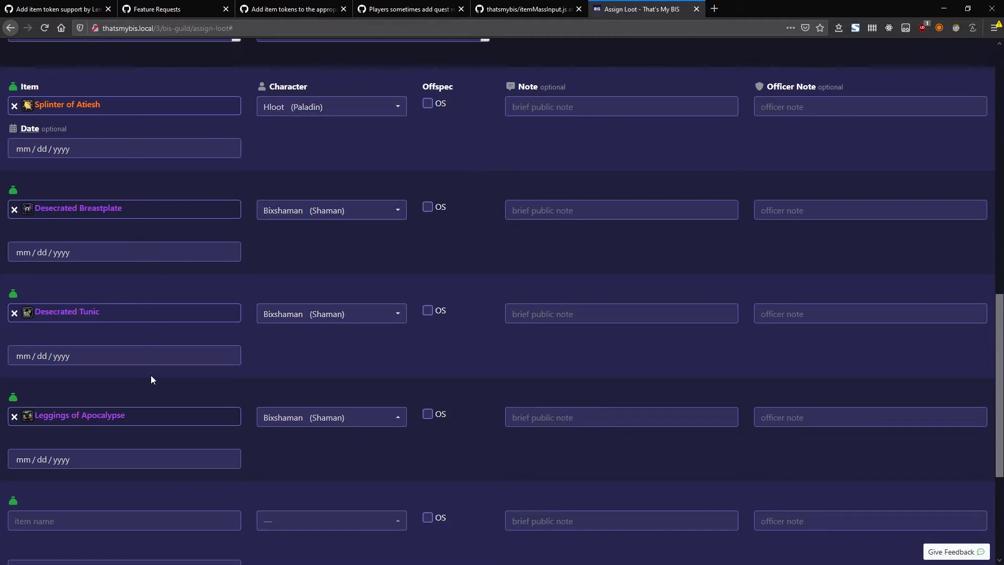
mouse_move(66, 105)
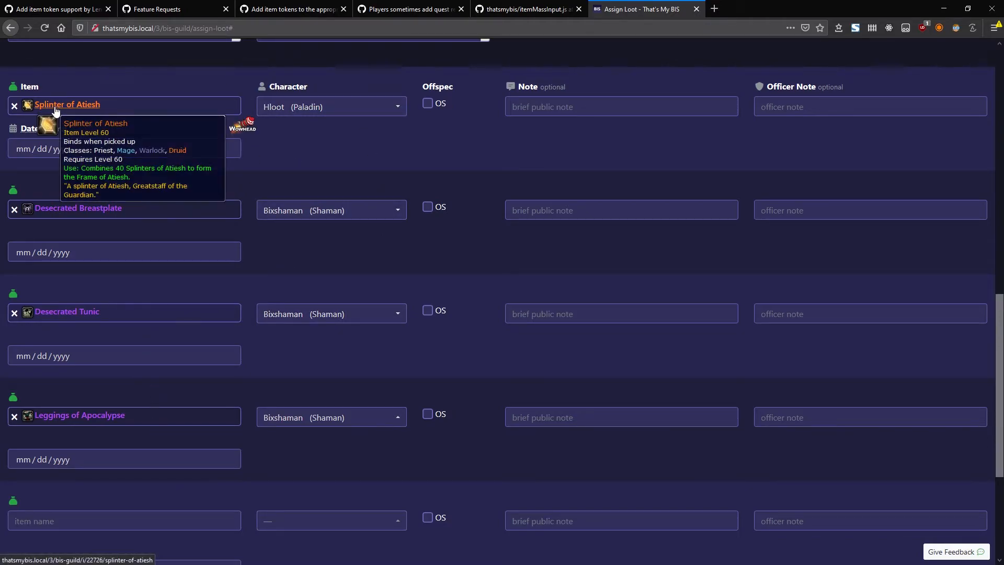
Open the developer console showing 4 rows parsed and 0 errors
scroll("up", 3)
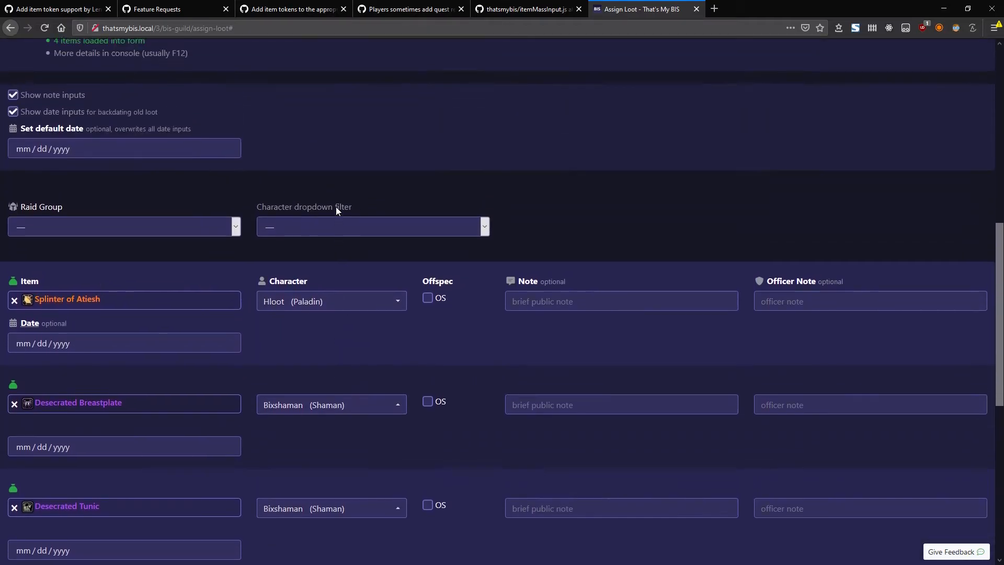
scroll("up", 3)
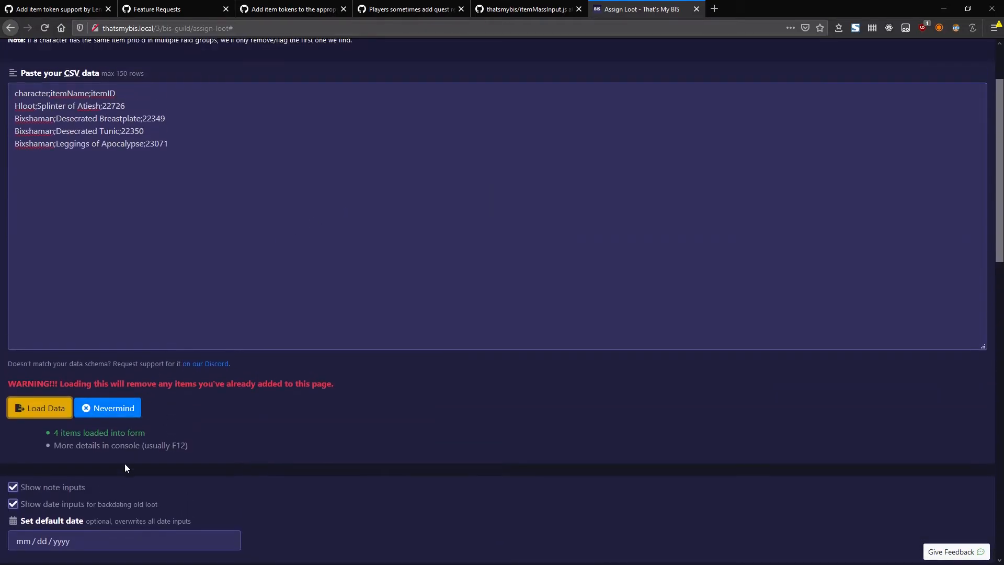
double_click(120, 445)
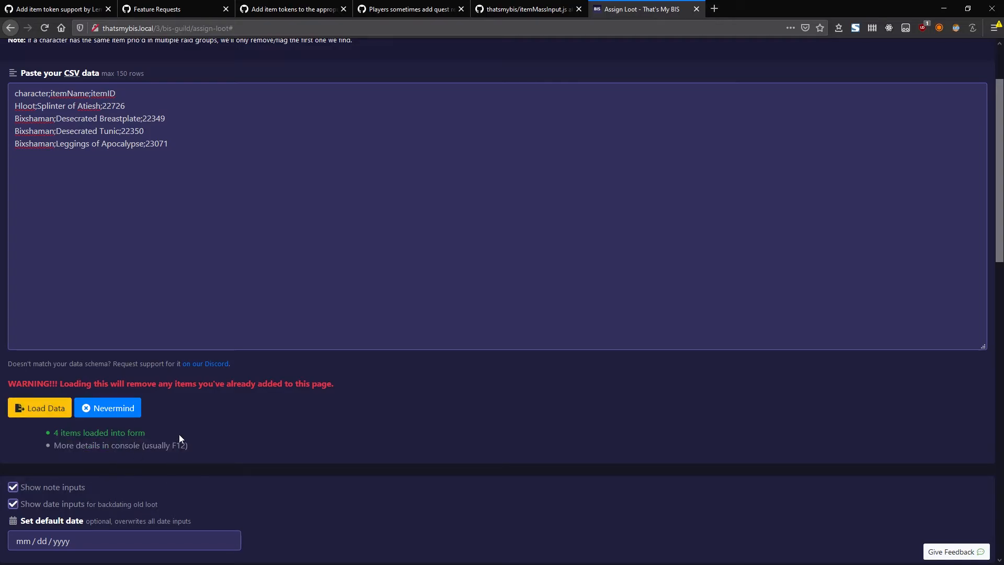
key("F12")
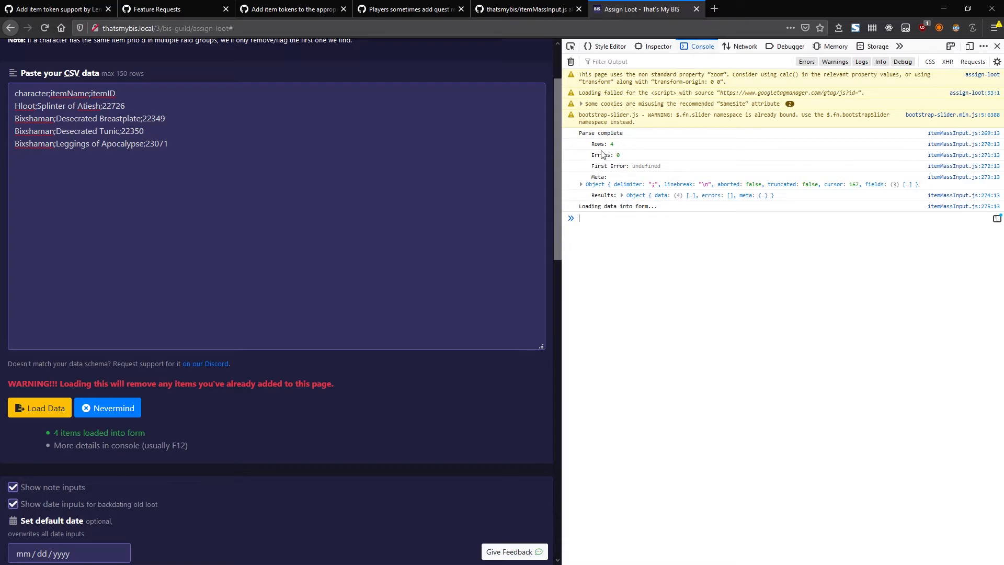
Confirm the semicolon delimiter and character, itemName, itemID fields, then close the console
scroll("up", 3)
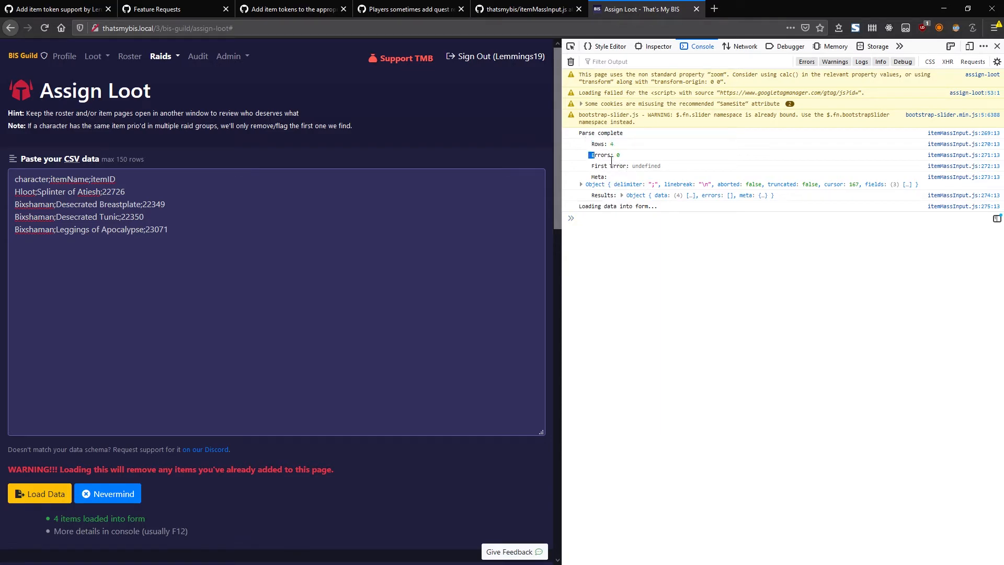
left_click(580, 185)
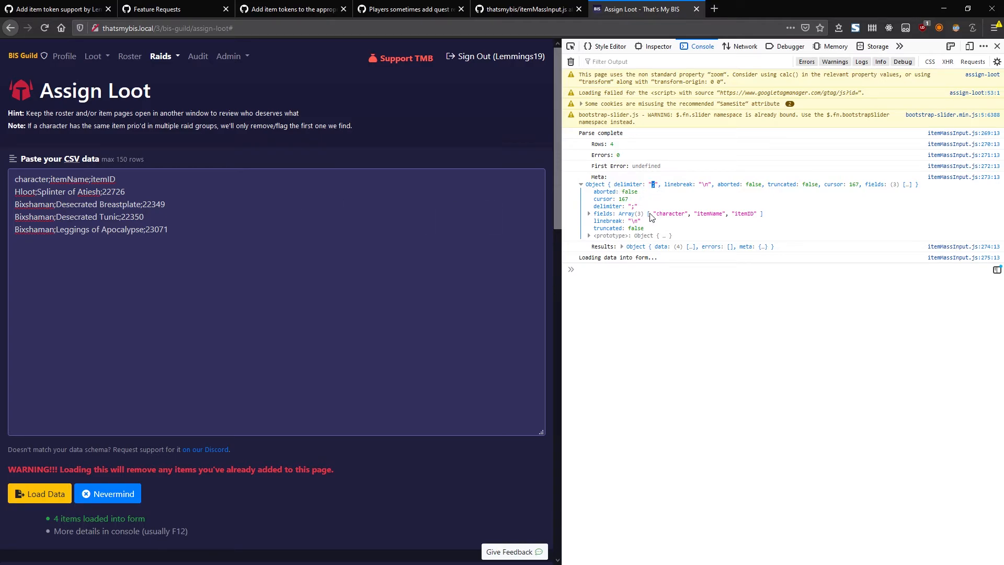
mouse_move(658, 192)
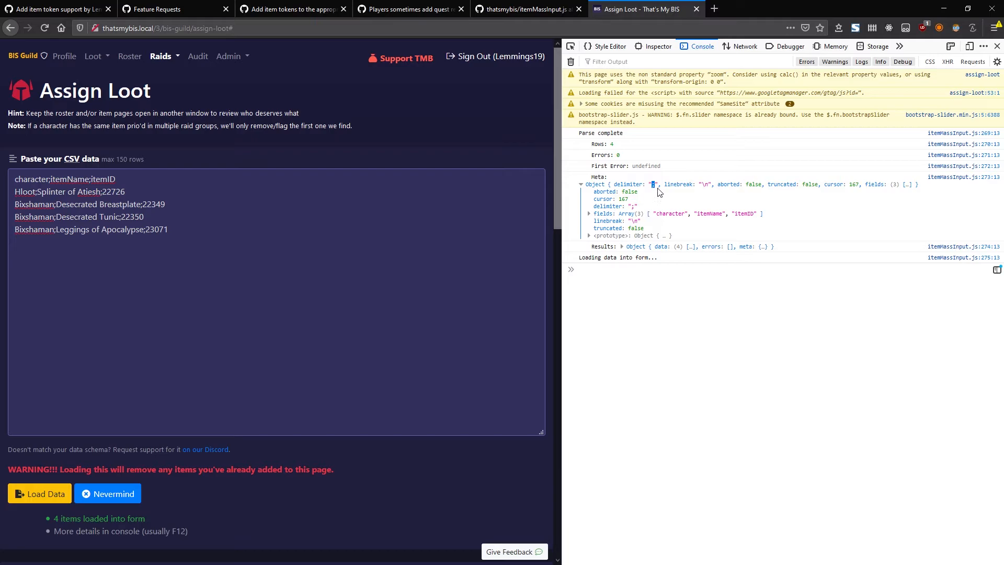
mouse_move(613, 218)
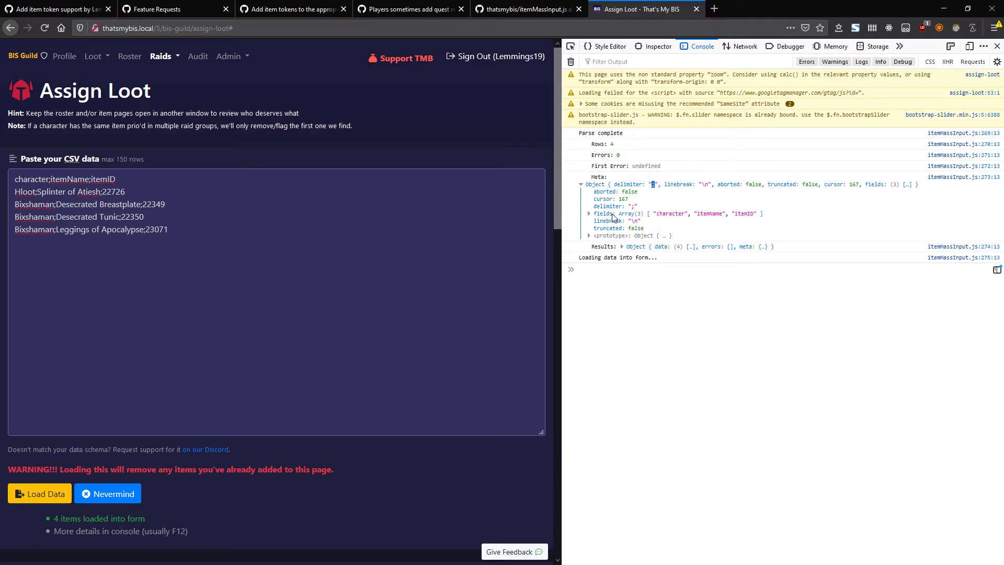
mouse_move(683, 200)
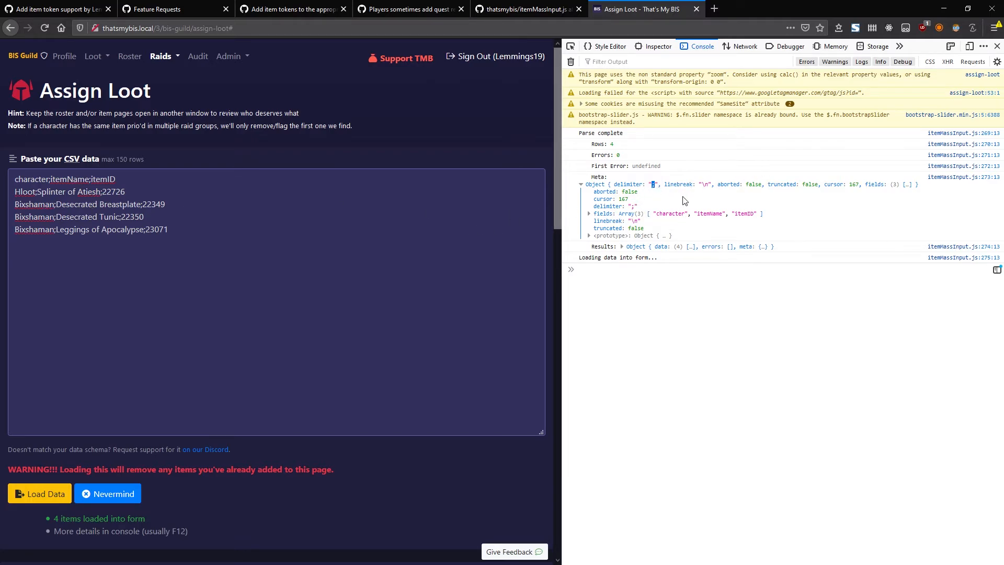
mouse_move(704, 196)
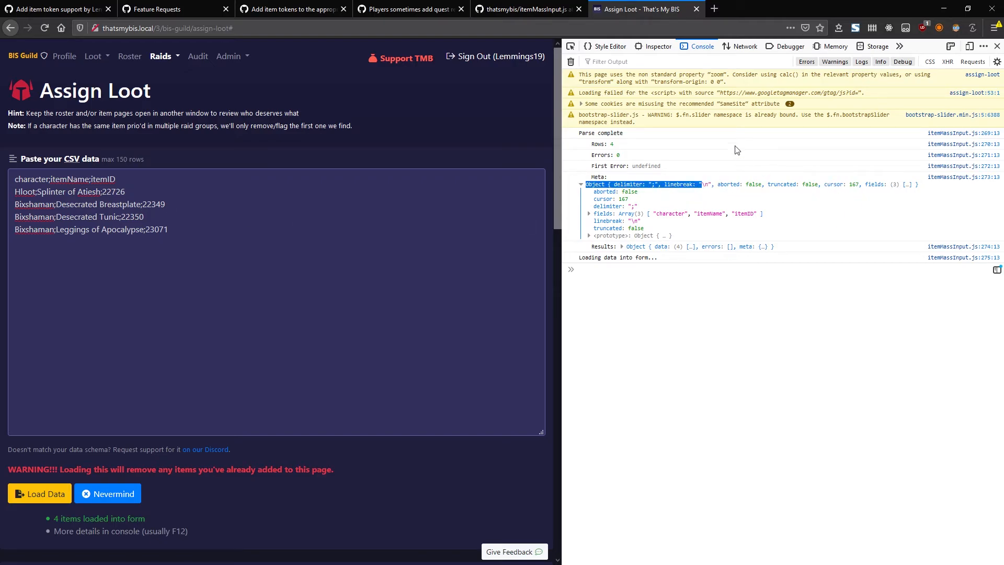
left_click(996, 46)
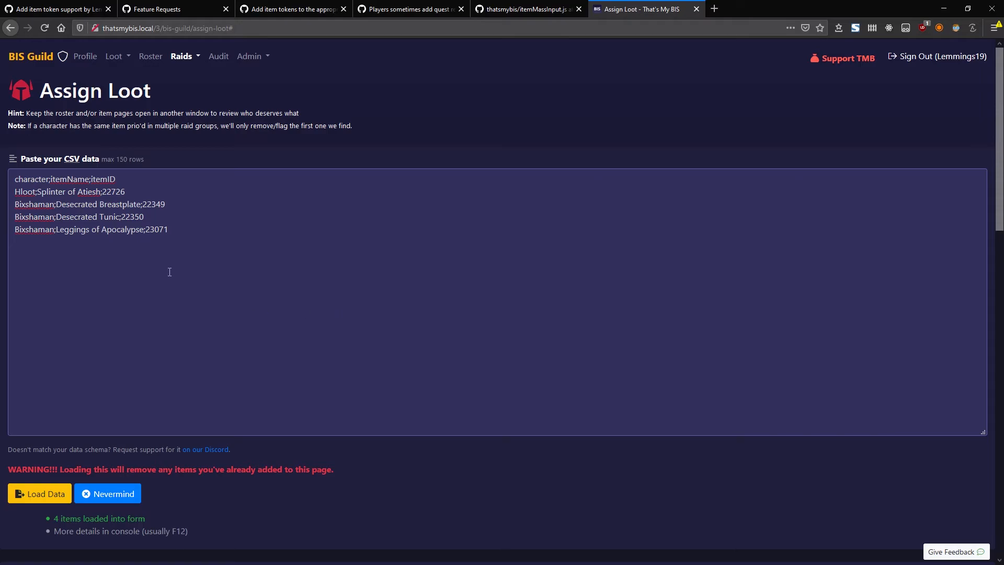
double_click(157, 229)
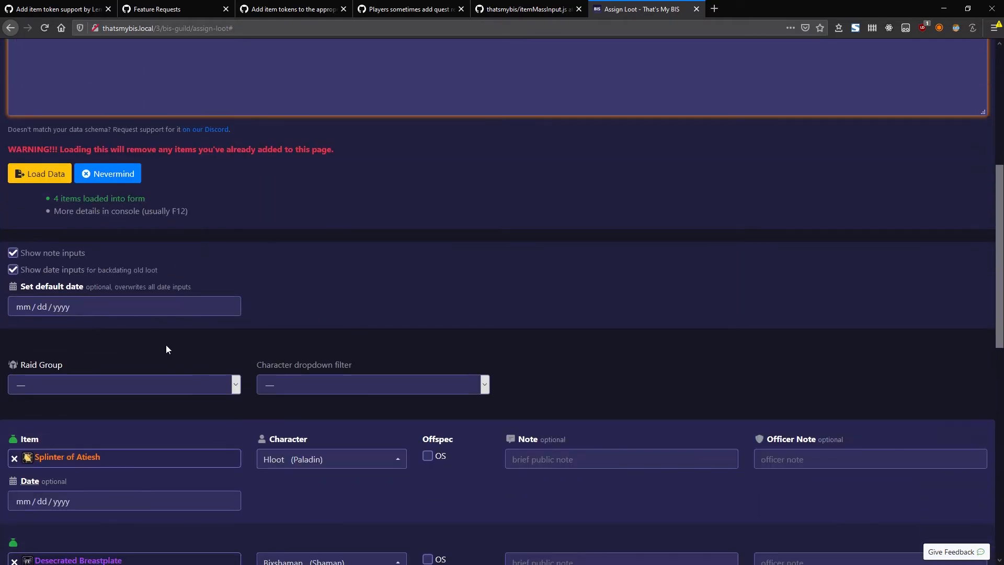
scroll("up", 3)
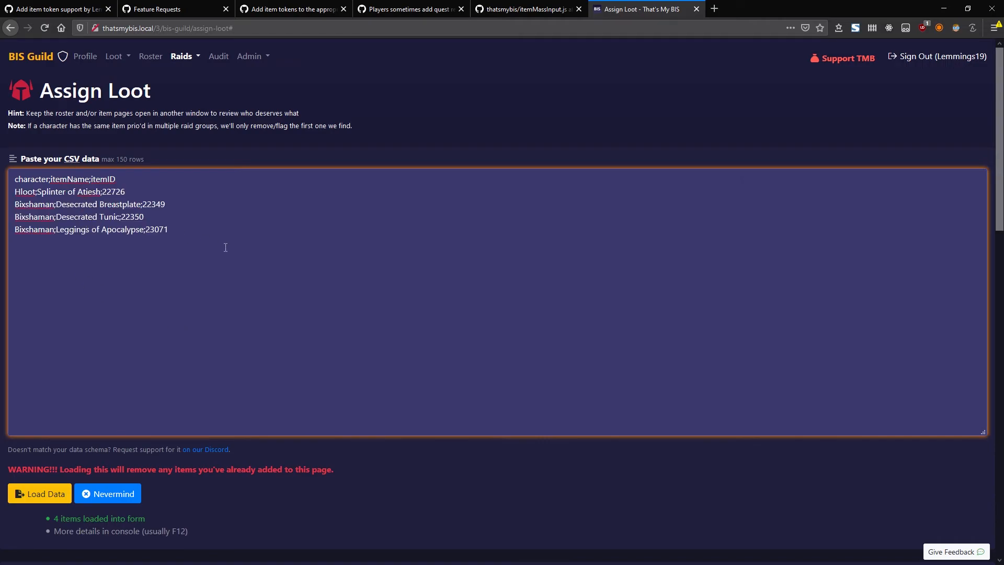
key("ctrl+a")
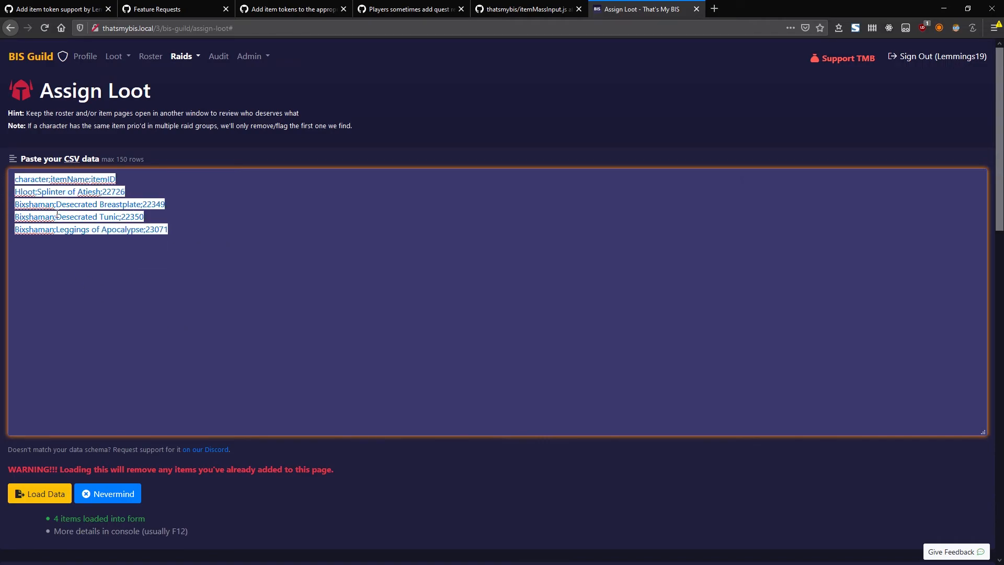
mouse_move(297, 149)
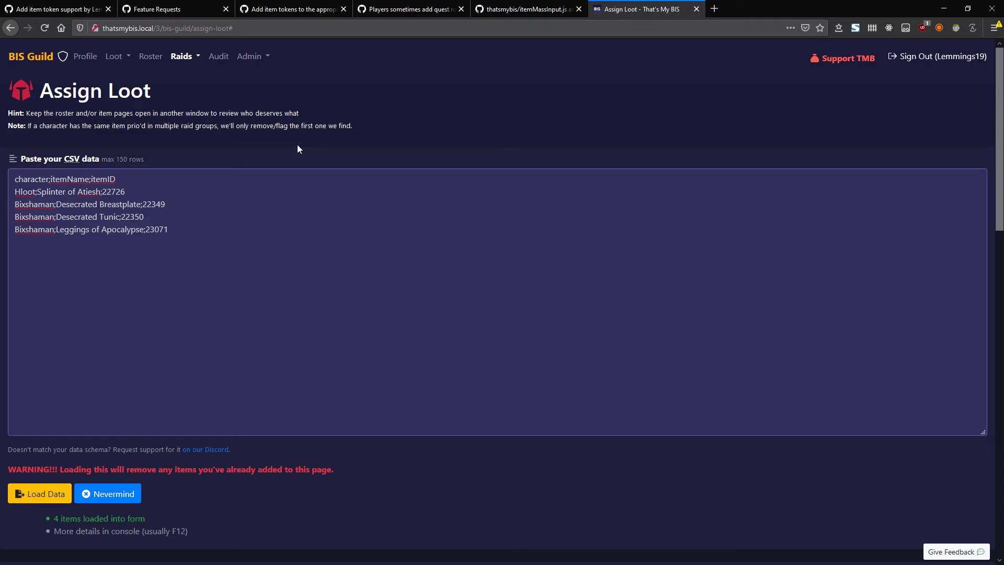
key("F12")
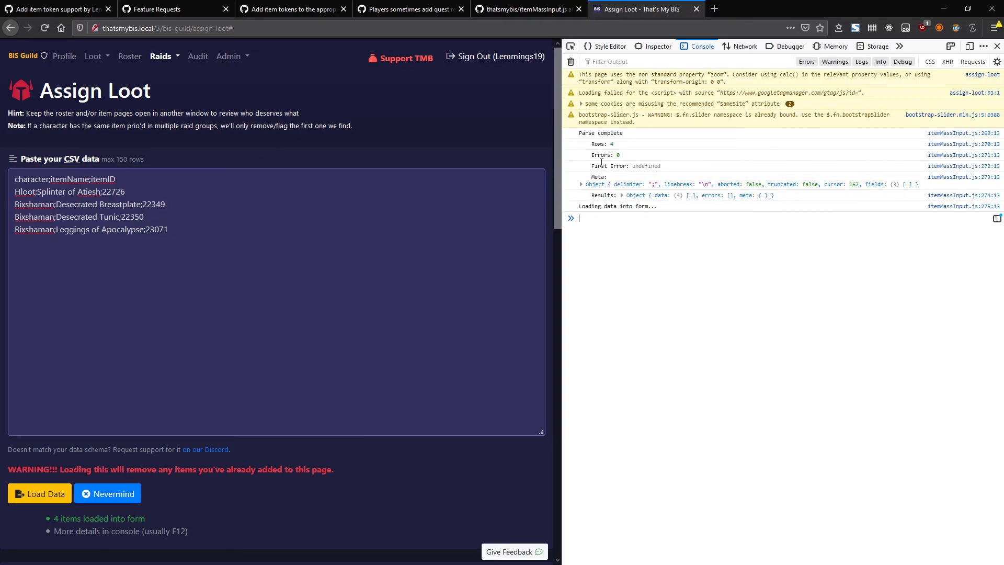
double_click(603, 154)
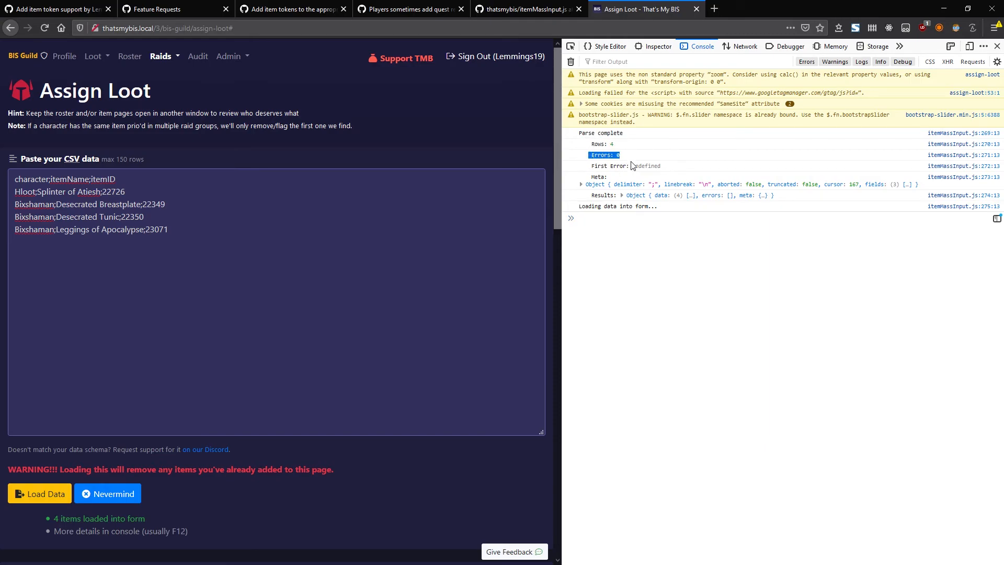
left_click(582, 178)
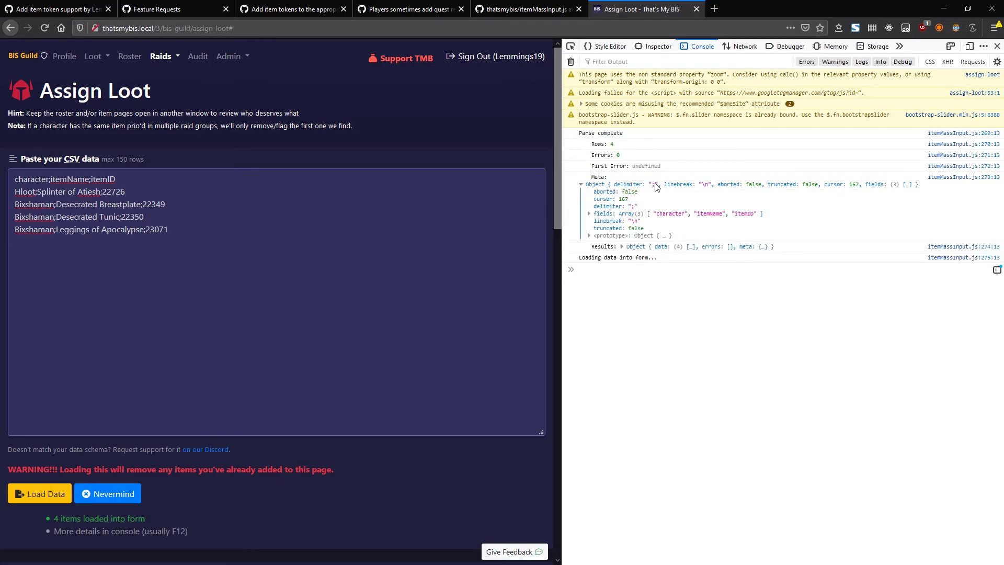
mouse_move(611, 197)
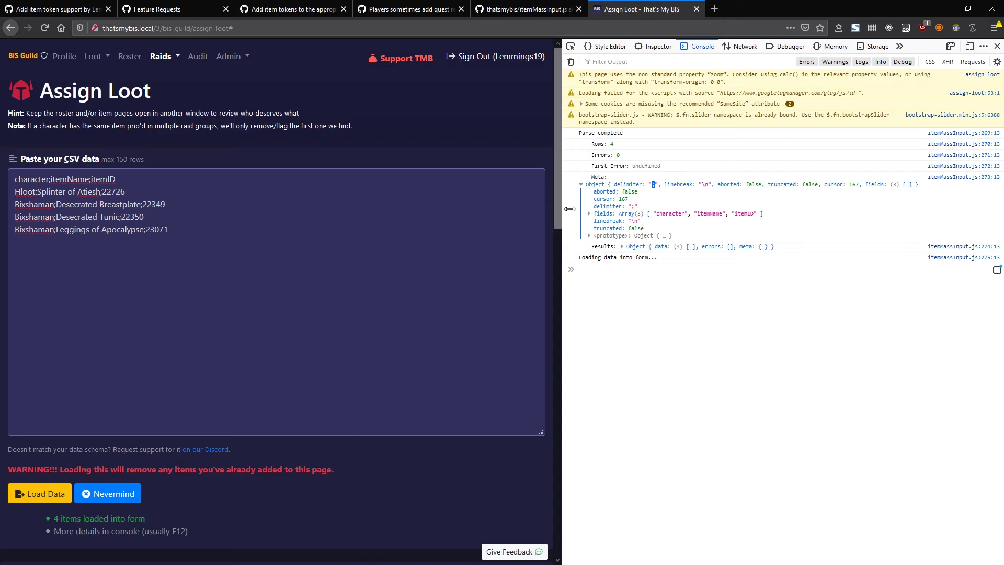
mouse_move(468, 228)
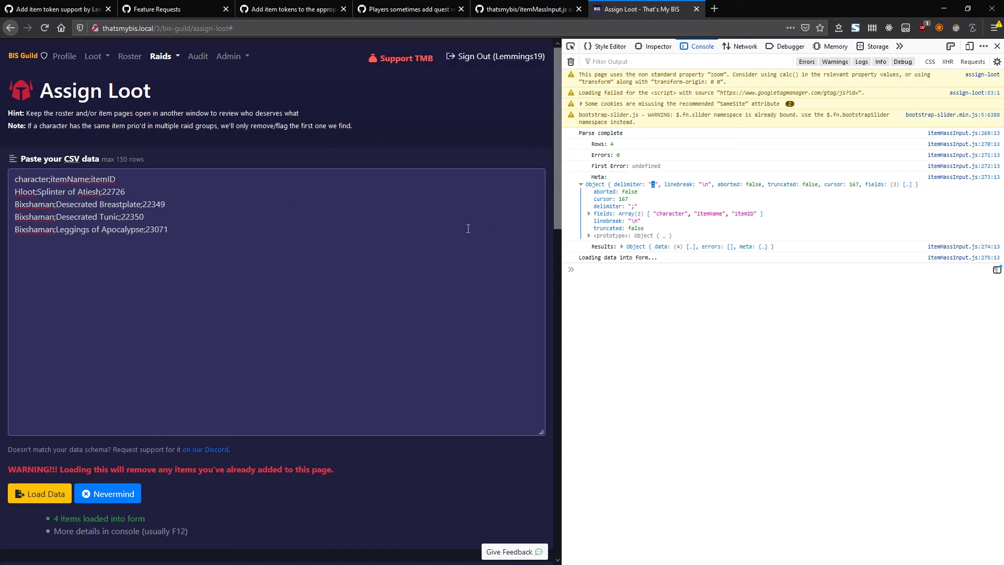
mouse_move(689, 199)
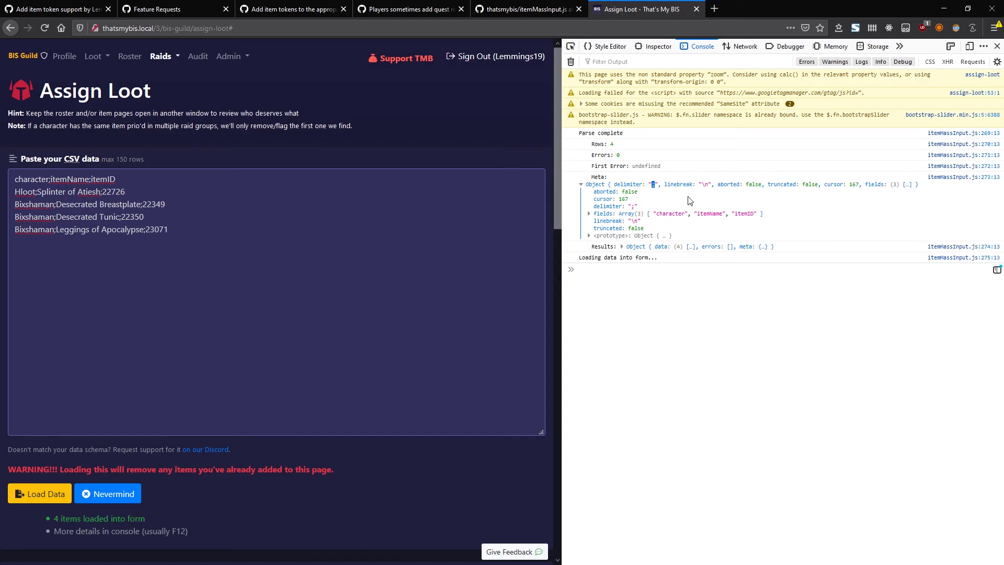
mouse_move(703, 187)
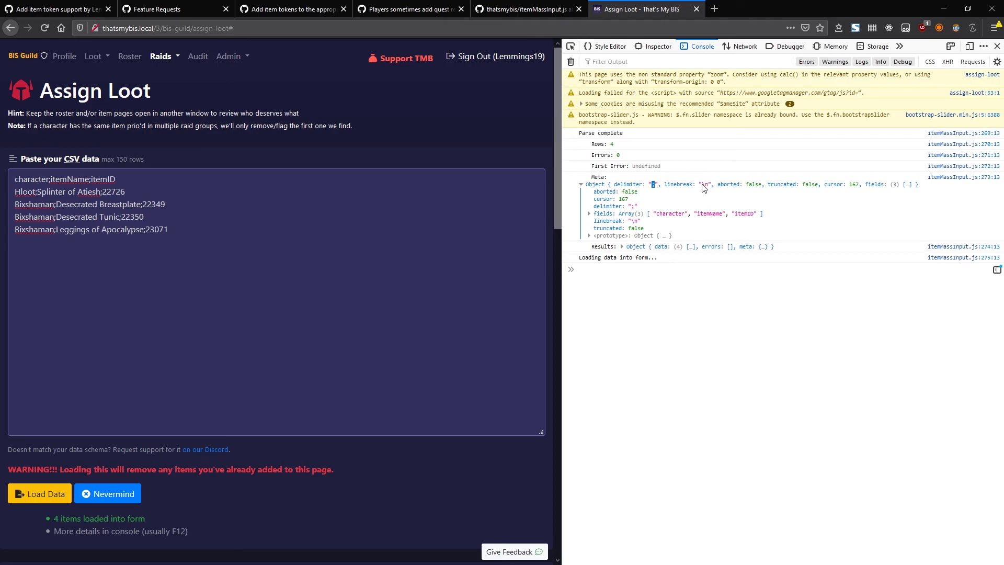
double_click(615, 184)
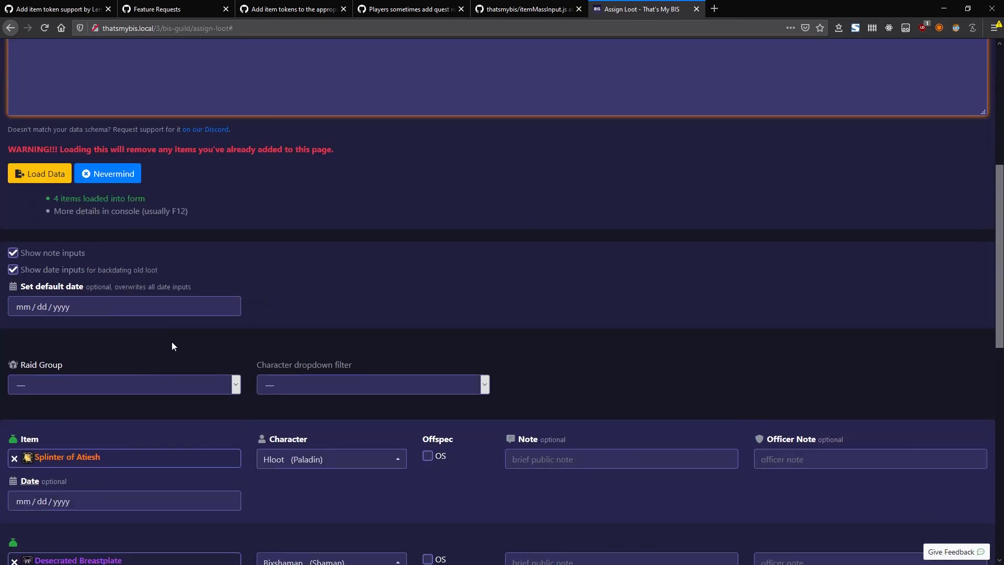
scroll("up", 3)
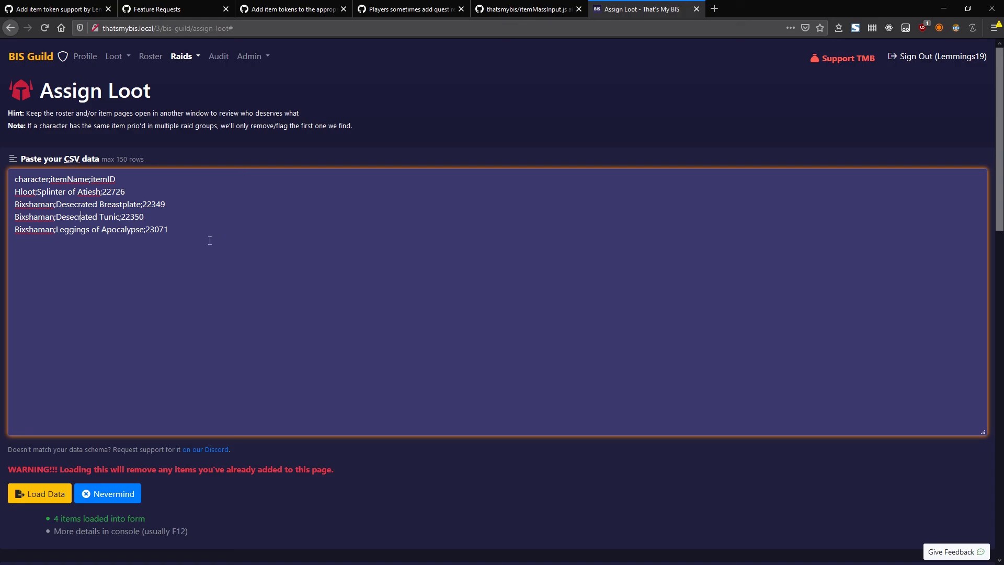
key("ctrl+a")
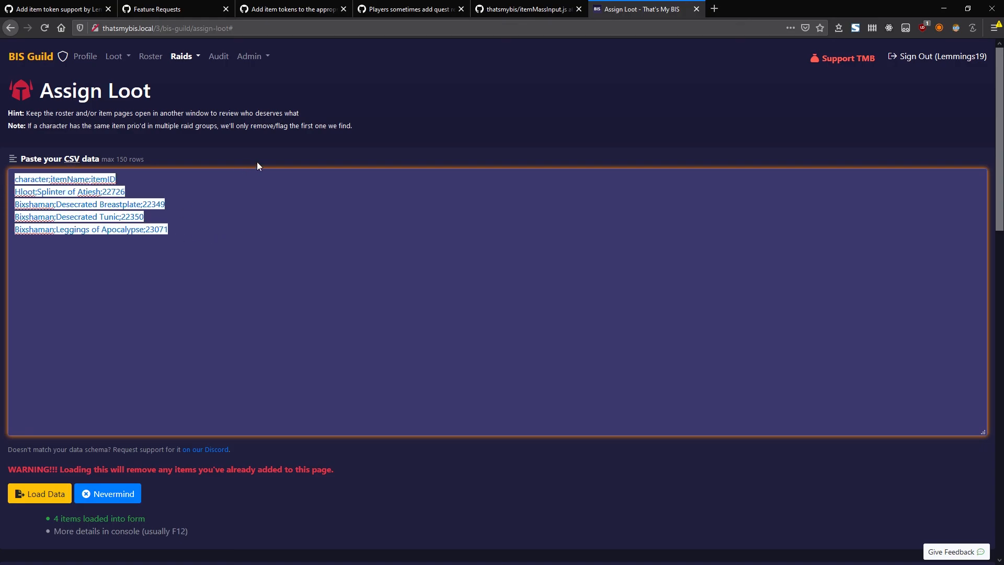